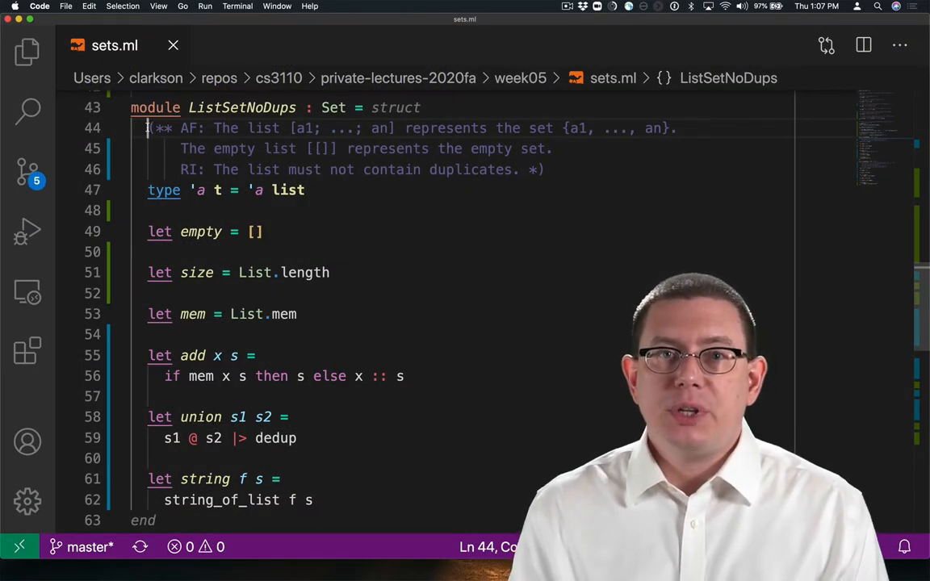
Begin 'let rep_ok lst =' with an if expression right after the list type declaration.
left_click(148, 210)
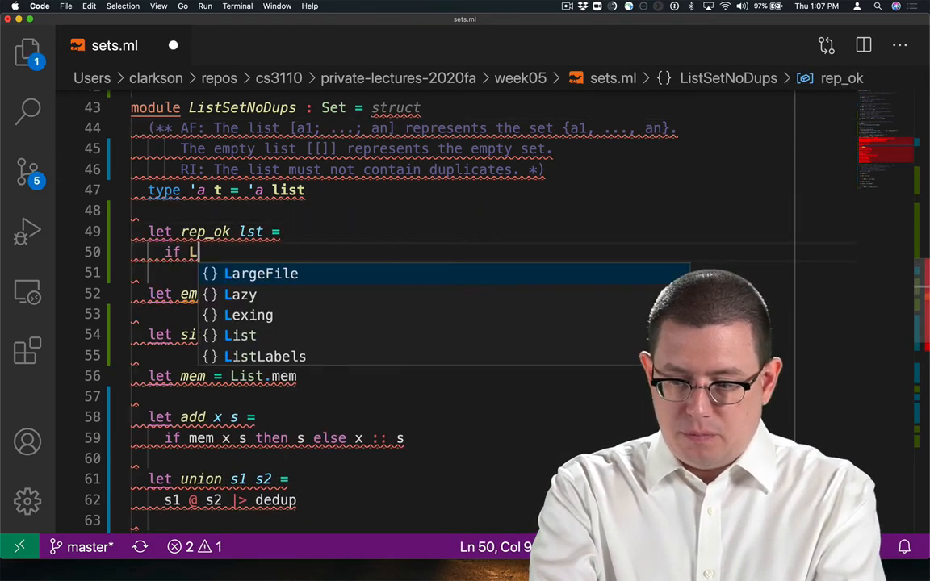
Return lst when List.length lst equals List.length (dedup lst), otherwise failwith "RI".
type("ist.length lst = List.length (dedup lst) then lst else")
left_click(460, 273)
type("failwith \"RI\"")
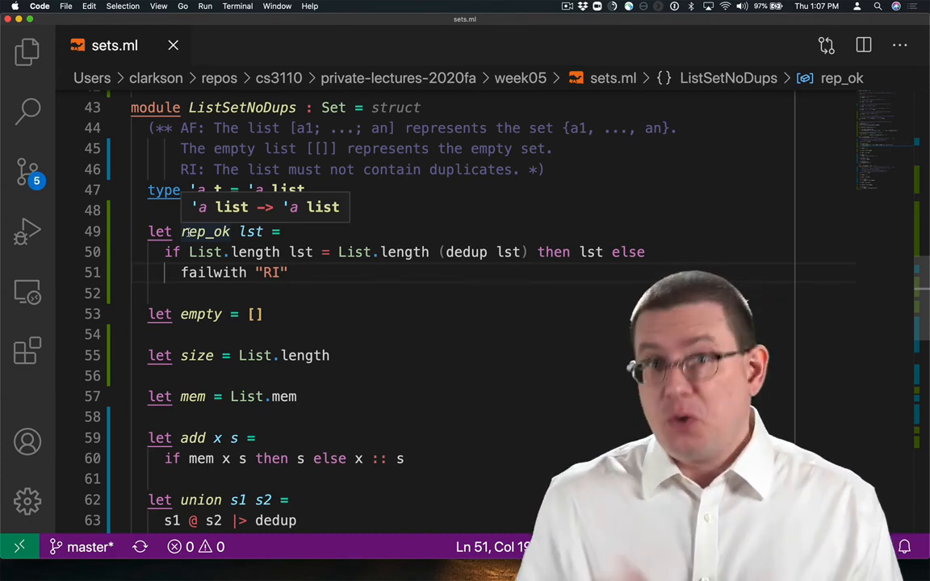
mouse_move(246, 294)
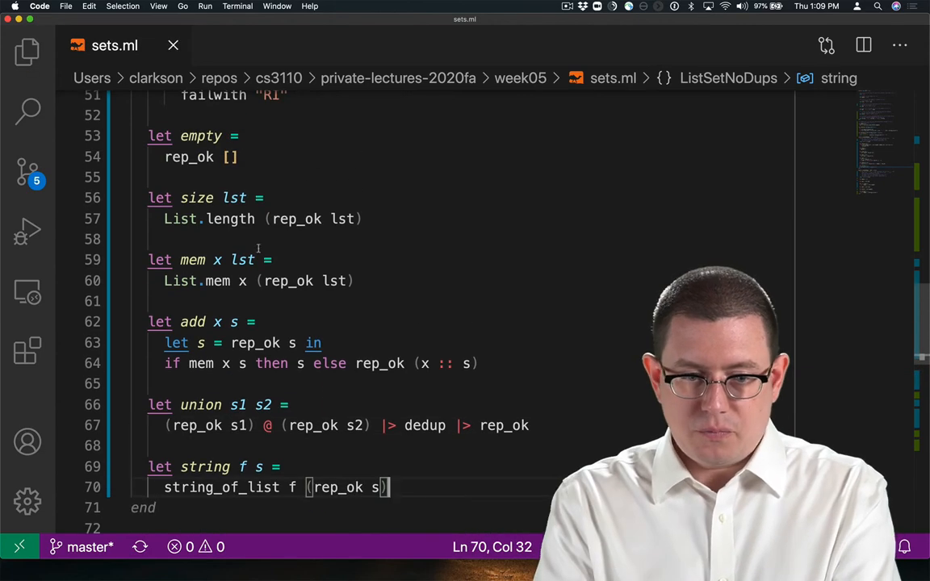
Wrap the set arguments and results of empty, size, mem, add, union and string in rep_ok.
scroll("up", 3)
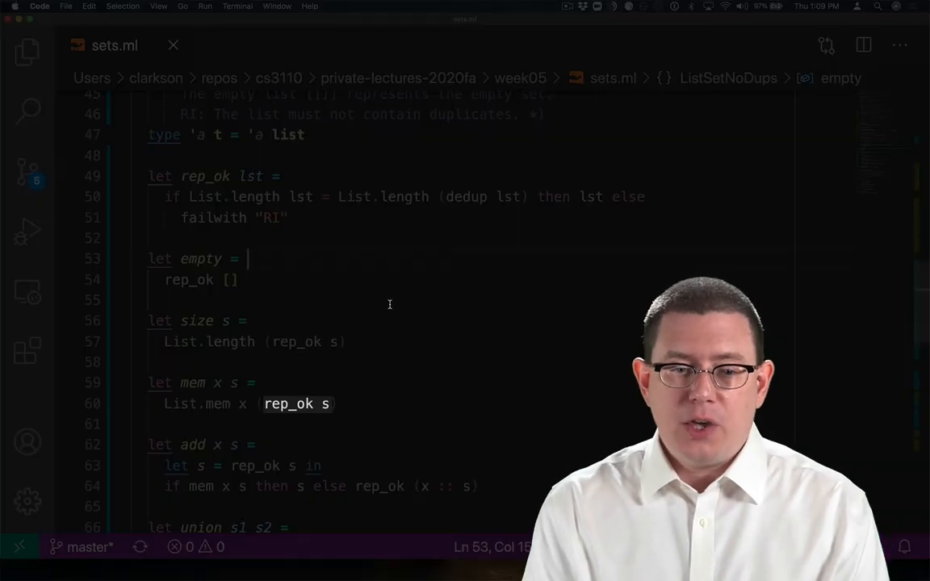
scroll("down", 3)
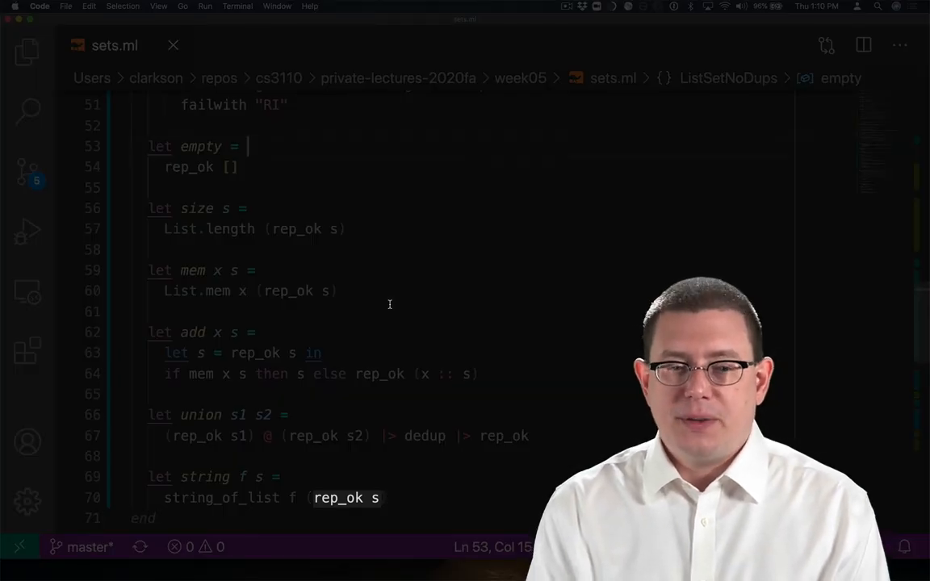
scroll("up", 3)
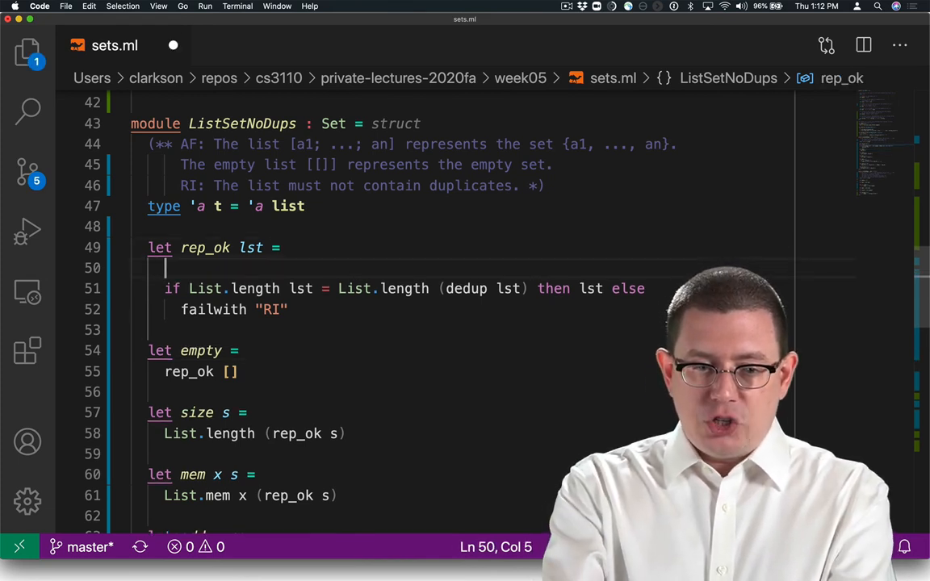
Comment out rep_ok's duplicate check with (* *) and redefine it as 'let rep_ok lst = lst'.
type("(*)")
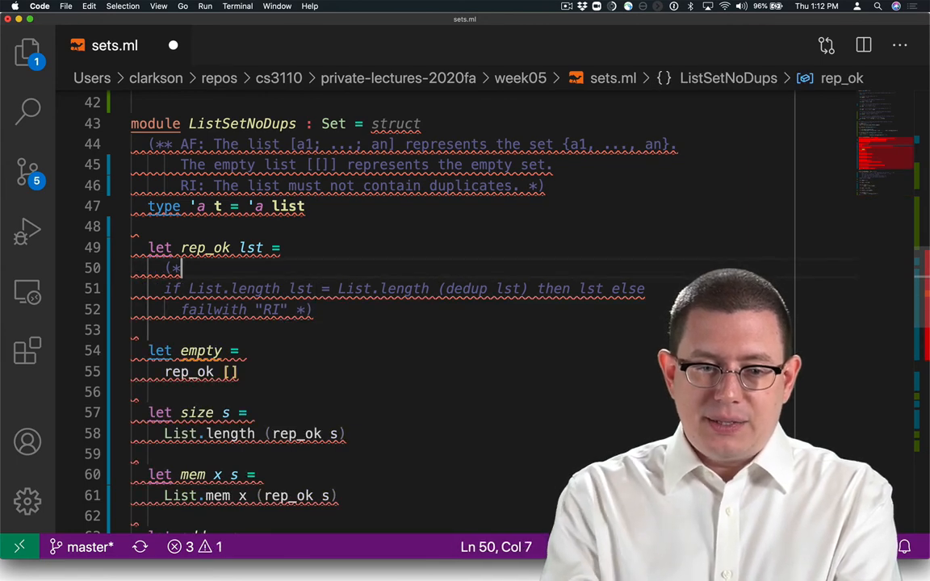
type("ls")
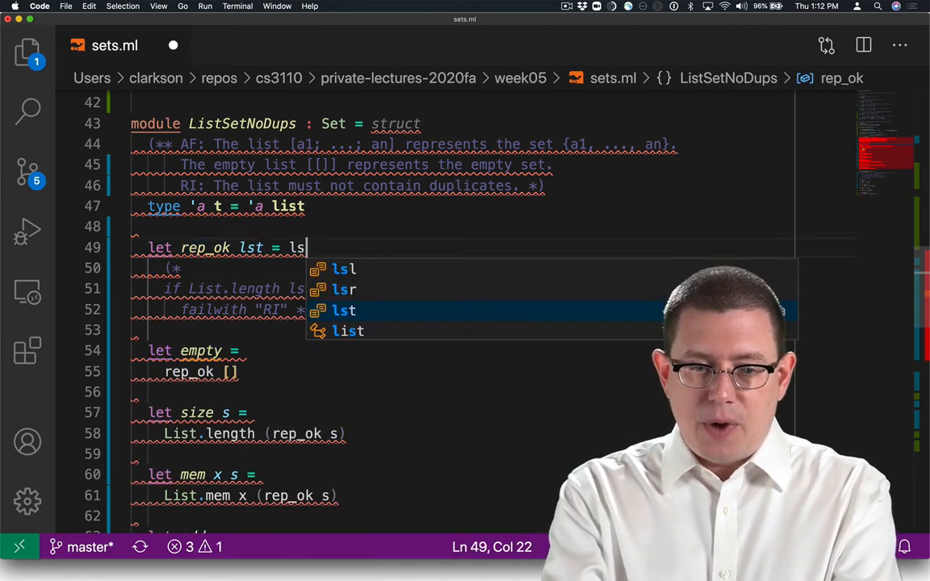